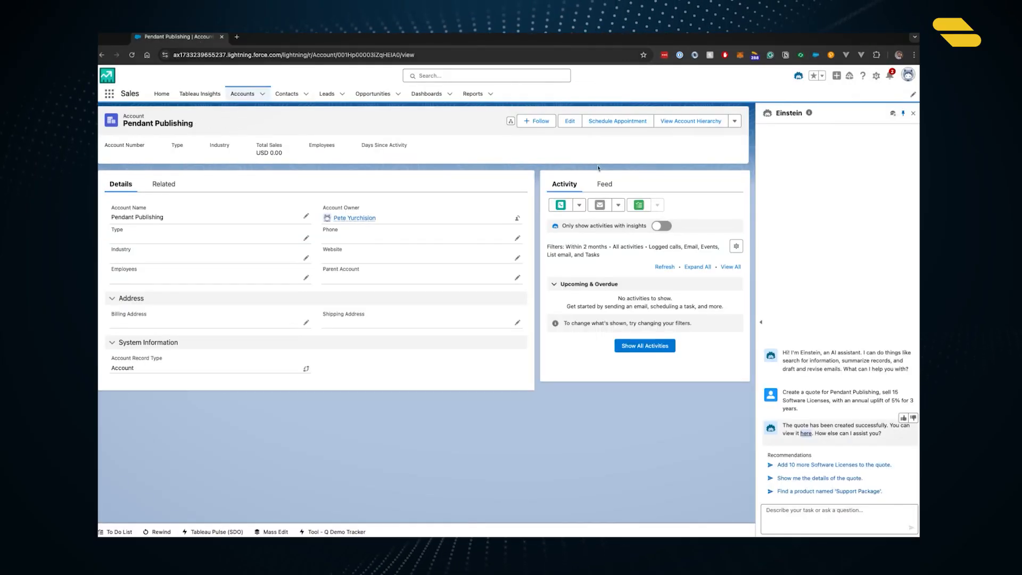
Step: Close the Einstein chat panel so the Pendant Publishing account page fills the screen
left_click(131, 54)
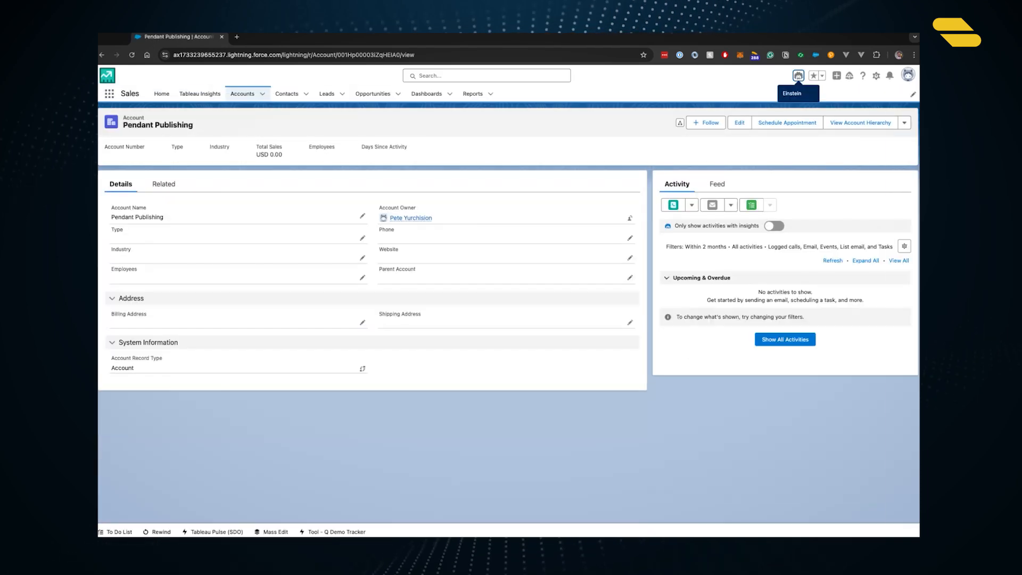
Step: Ask Einstein for a Pendant Publishing quote of 15 Software Licenses with a 5% annual uplift over 3 years, then go to the created quote
left_click(797, 75)
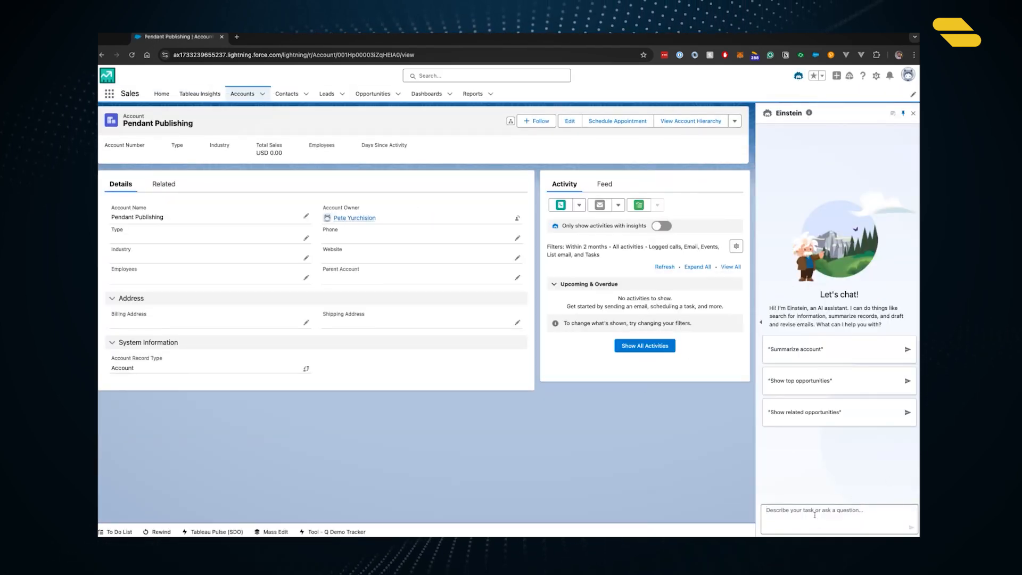
type("add 1 Premium Support to this quote")
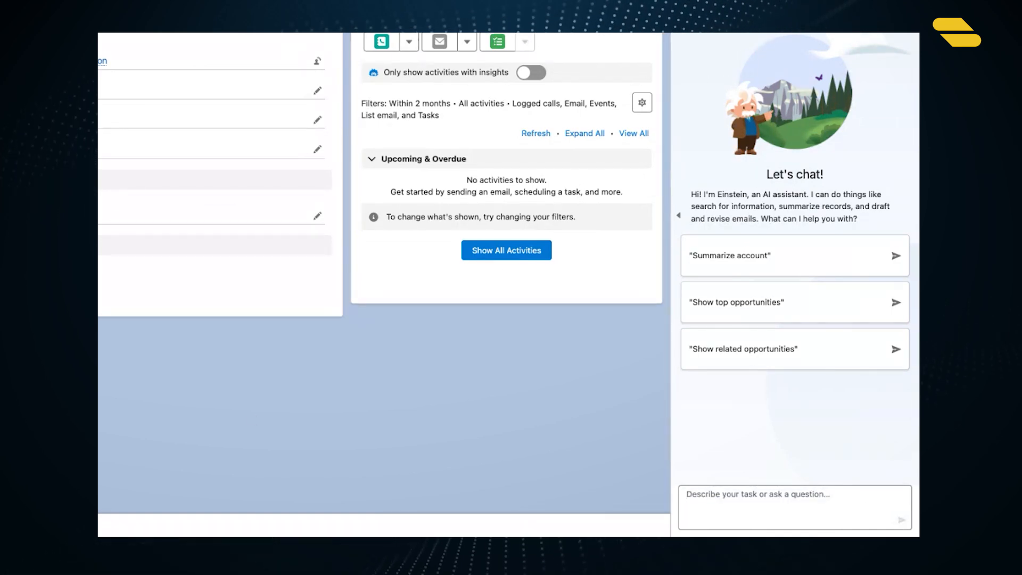
type("Create a quote for Pendant Publishing, sell 15 Software Licenses, with an annual uplift of 5% for 3 years.")
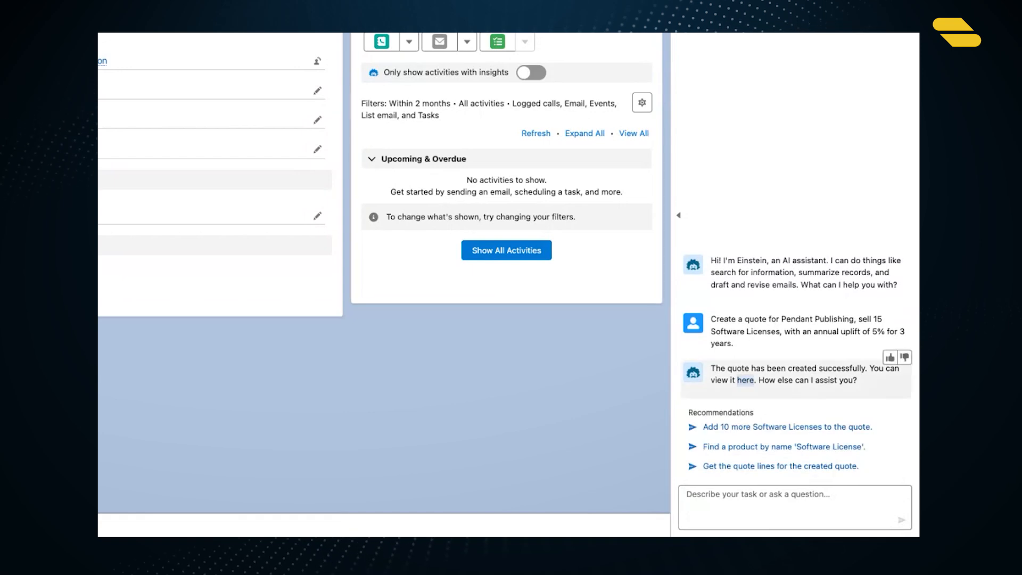
left_click(745, 380)
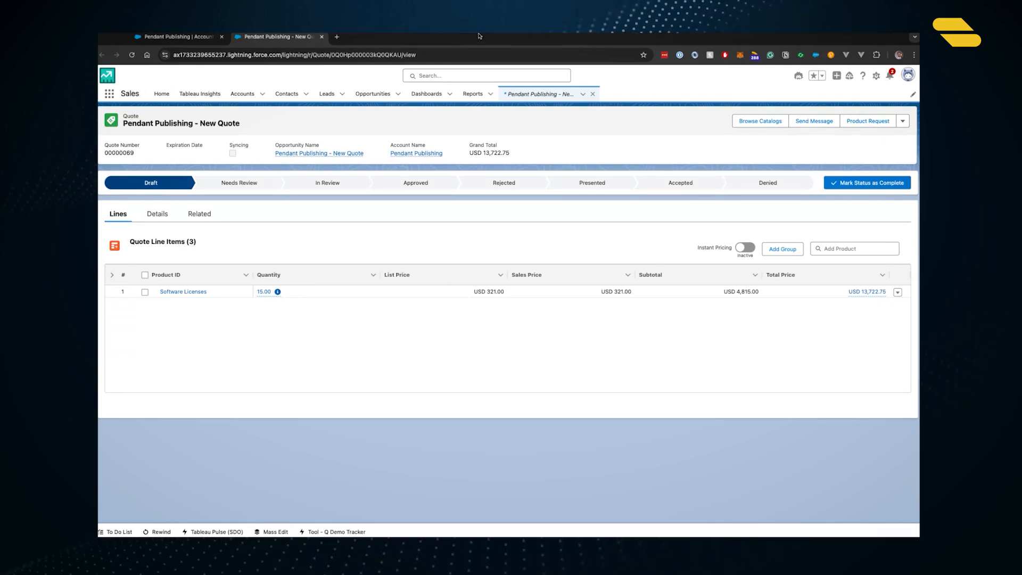
mouse_move(789, 526)
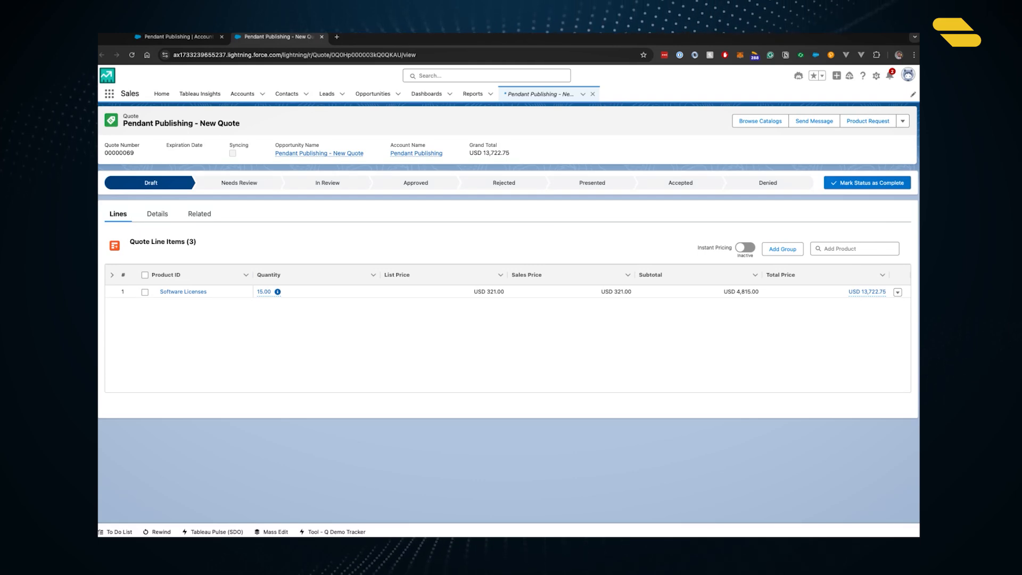
Step: Select the Software Licenses line on the quote's Lines tab and show its row actions
left_click(144, 292)
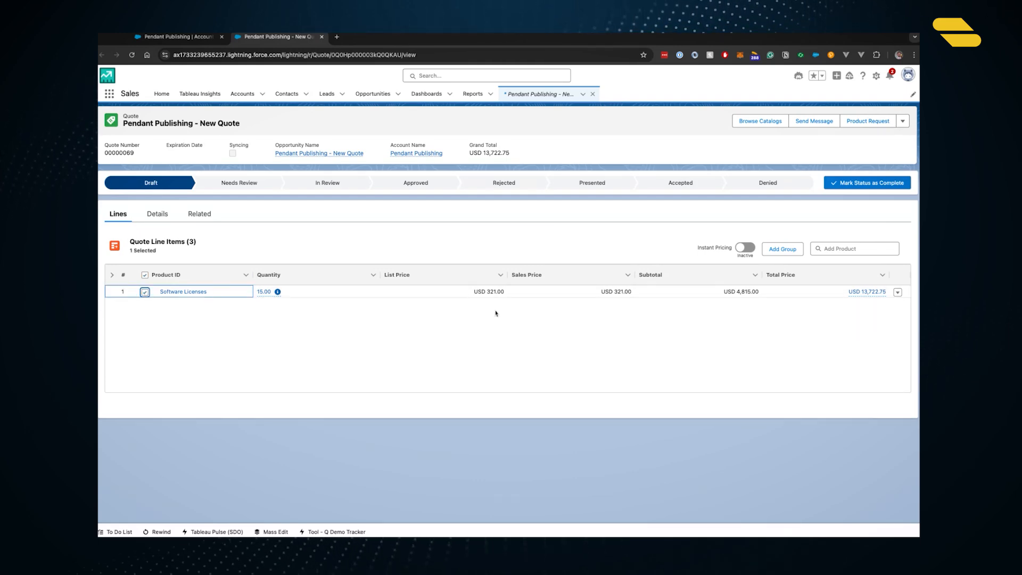
left_click(897, 292)
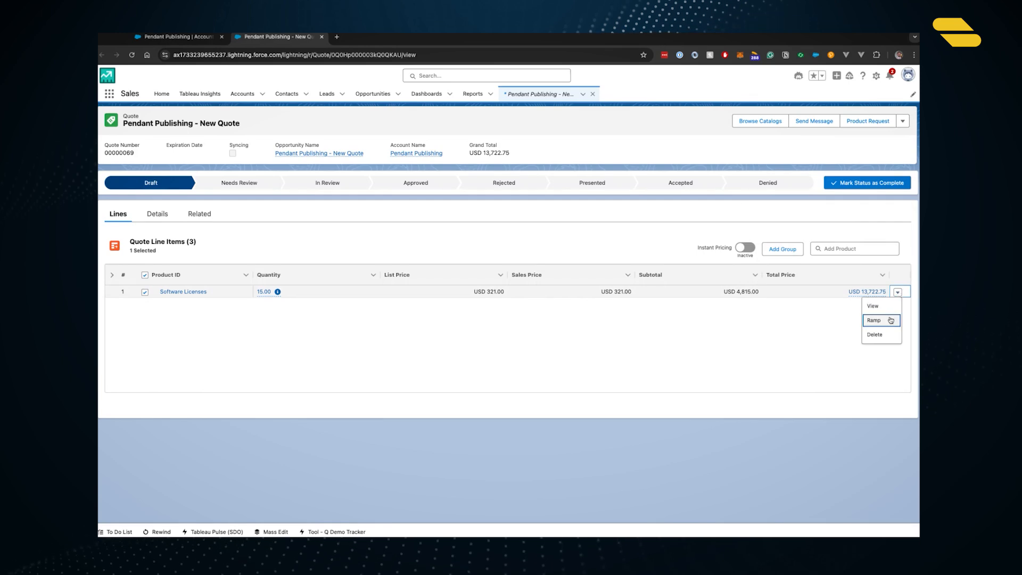
Step: View the Software Licenses time-based ramp with its Year-1 to Year-3 segments over 36 months
left_click(873, 320)
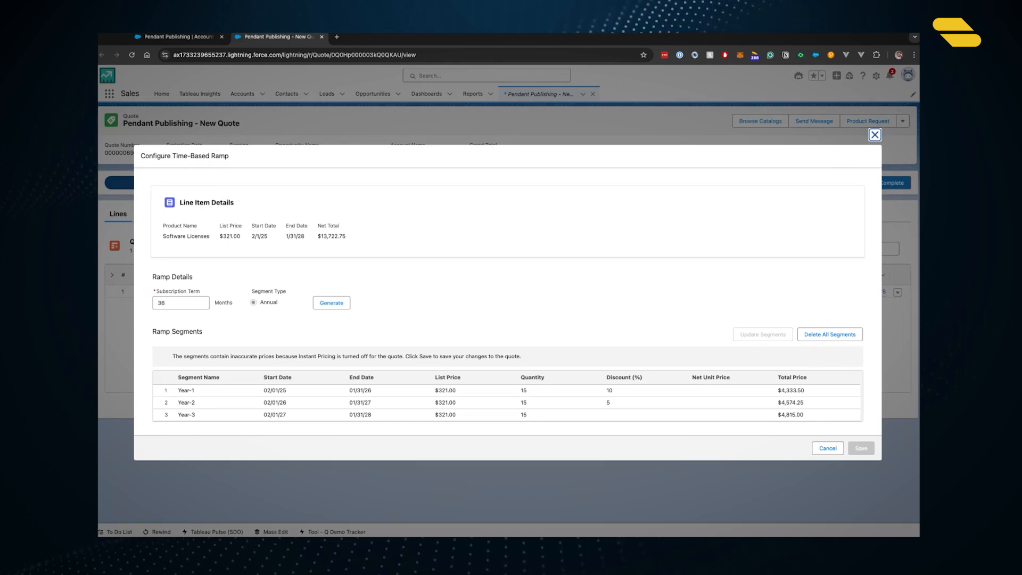
mouse_move(814, 348)
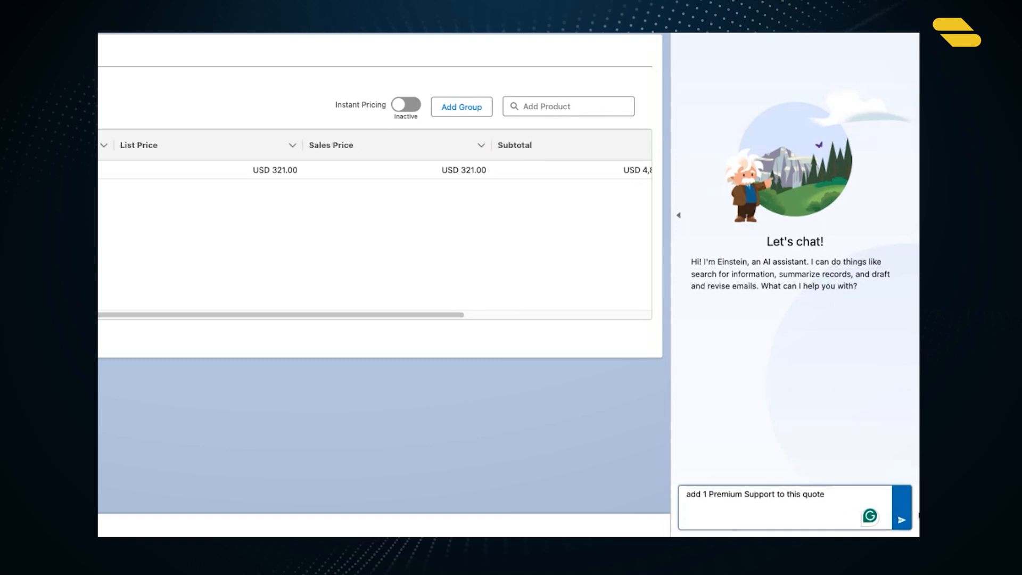
Step: Send Einstein the request to add 1 Premium Support, raising the grand total to USD 23,722.75
left_click(901, 520)
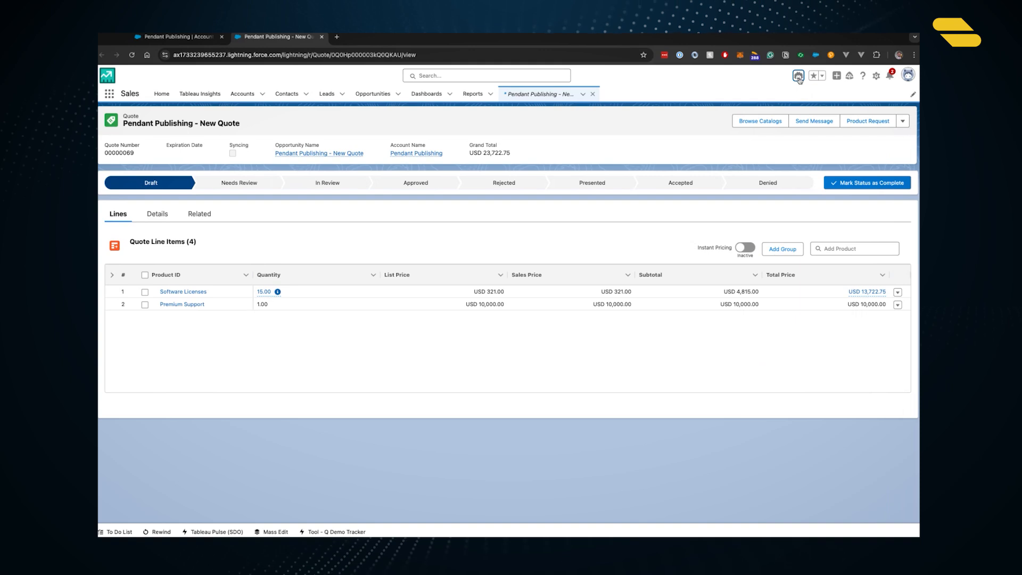
Step: Have Einstein add API Access at a 25% discount, bringing the grand total to USD 25,597.75
left_click(797, 75)
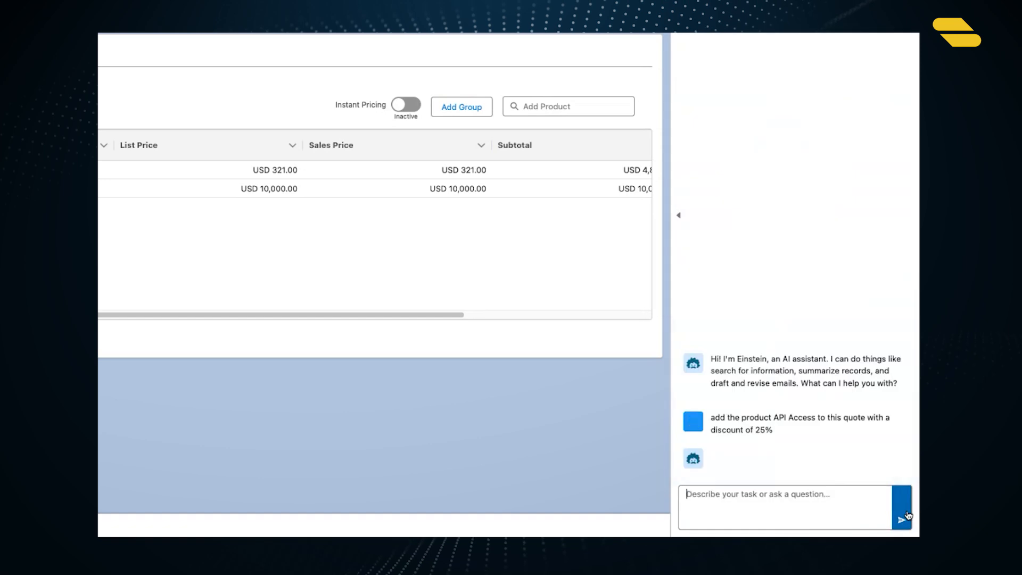
left_click(902, 507)
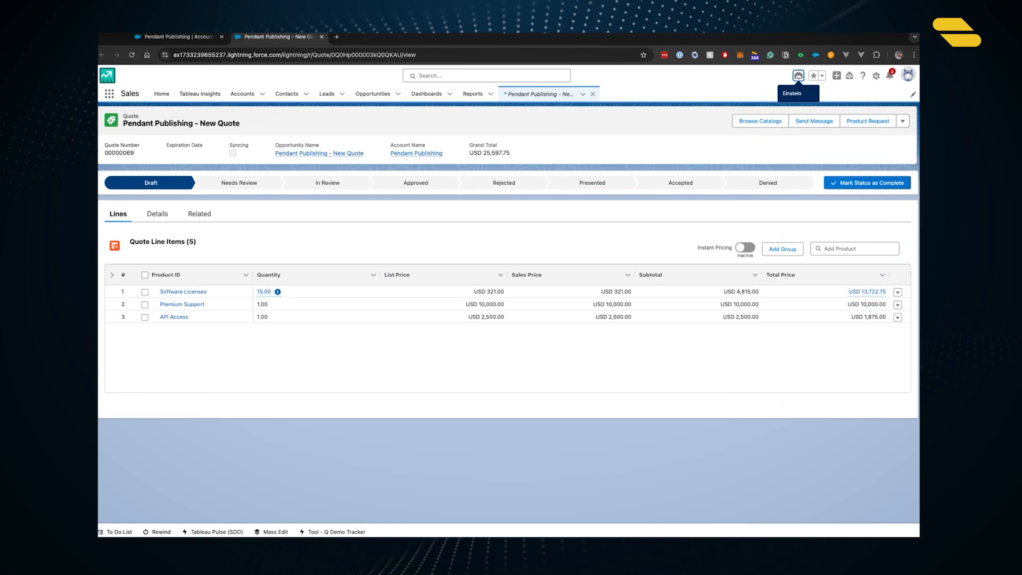
mouse_move(662, 392)
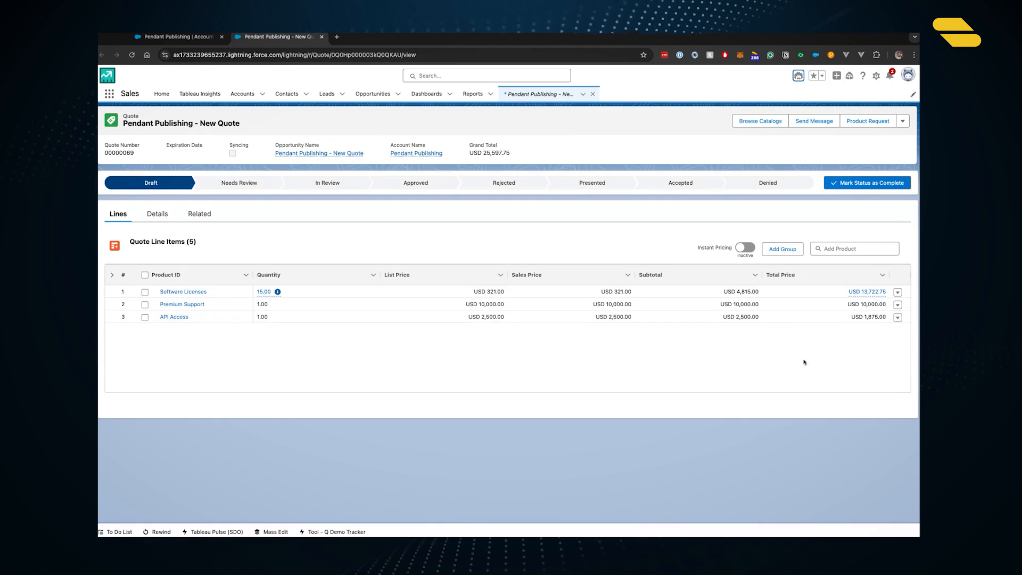
Step: Ask Einstein 'what is the typical sales price for the product API Access?'
type("what is the typical sales price for the product API Access?")
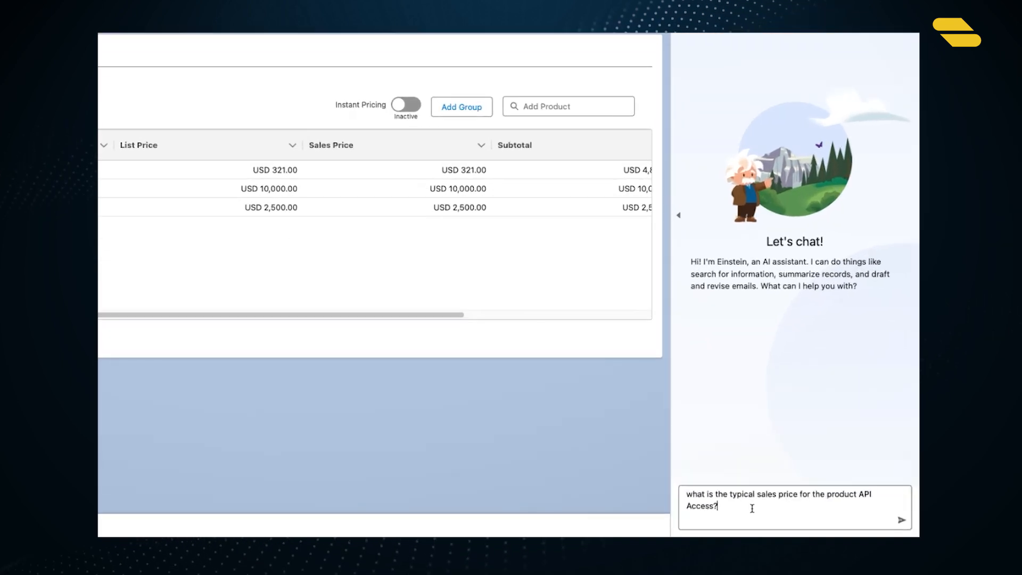
left_click(901, 520)
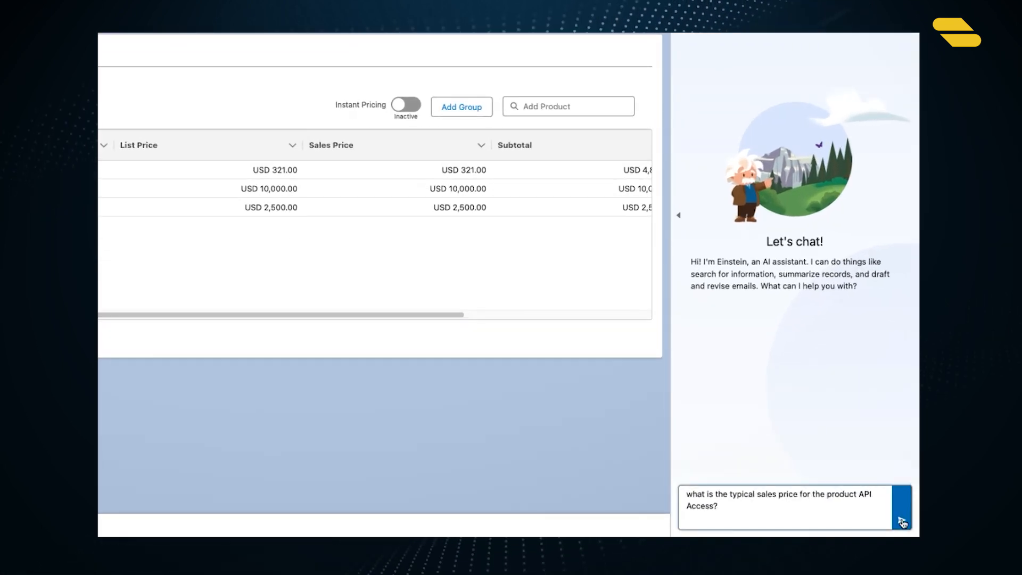
left_click(901, 522)
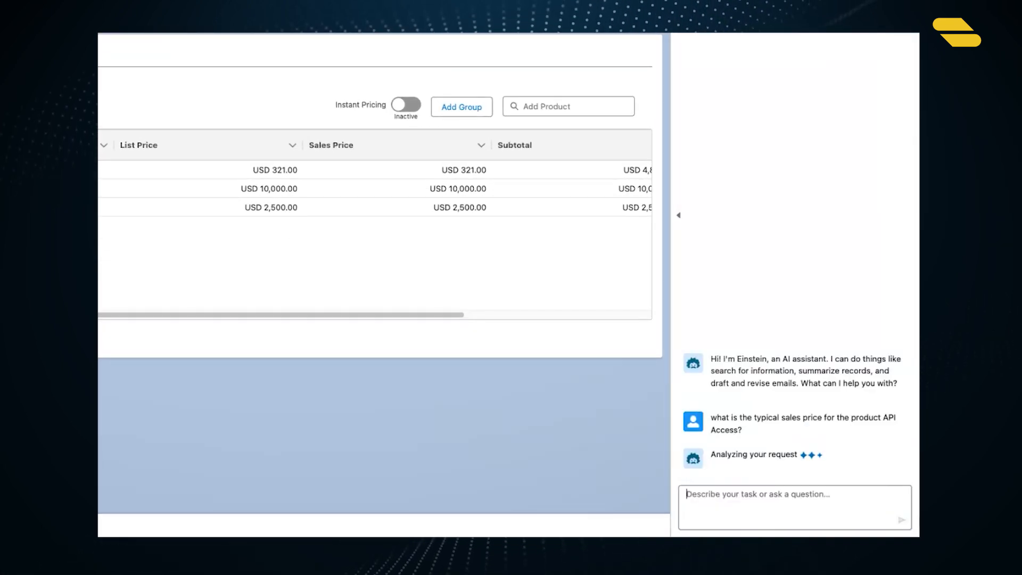